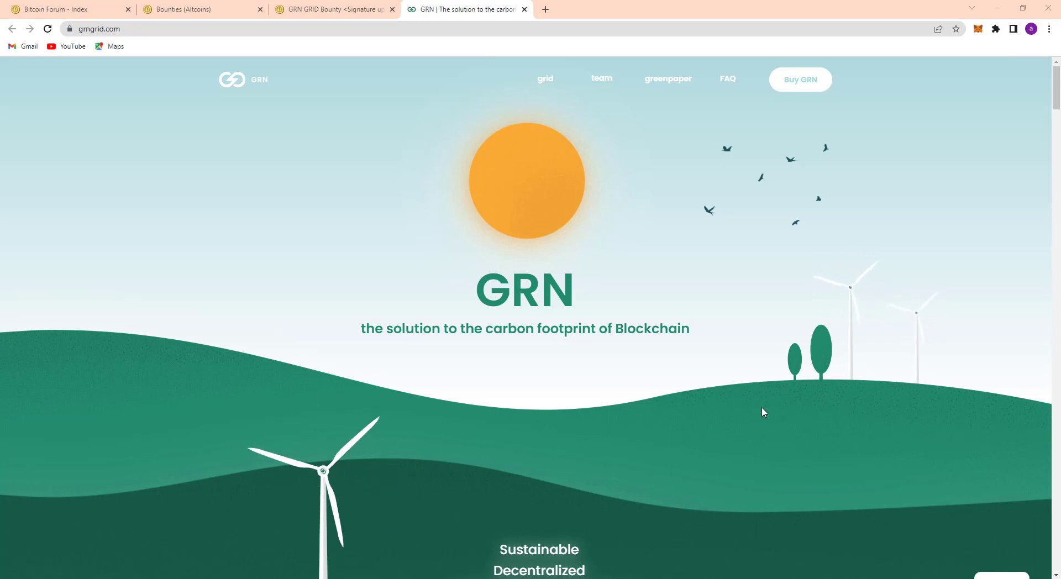
pyautogui.scroll(-3)
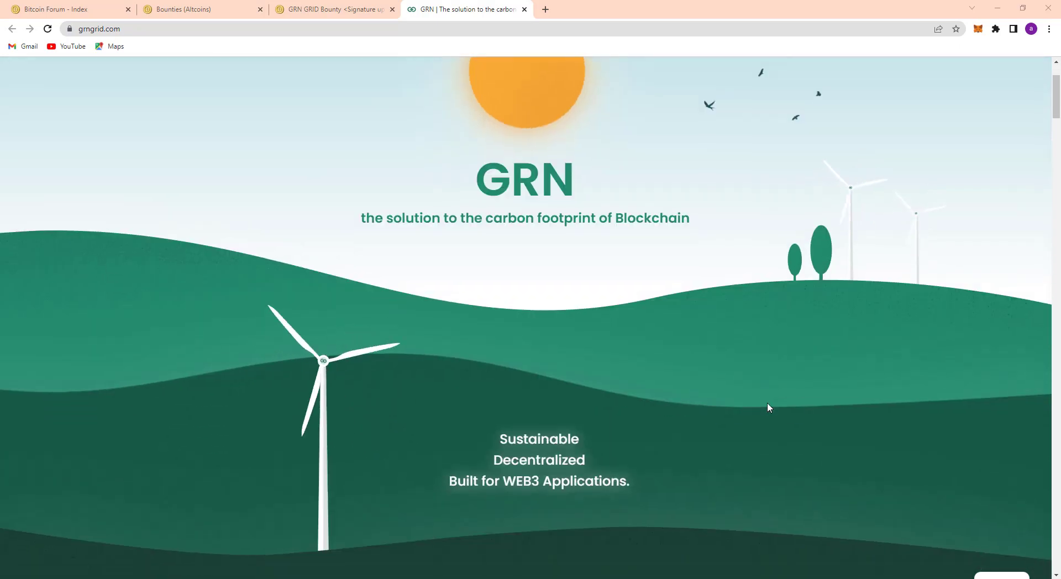
pyautogui.scroll(-3)
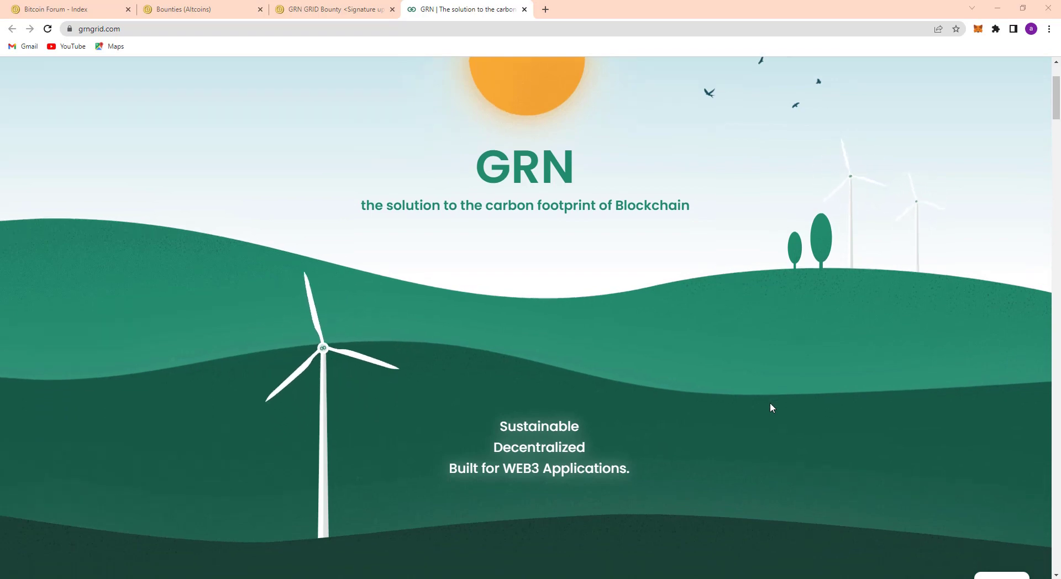
pyautogui.scroll(-3)
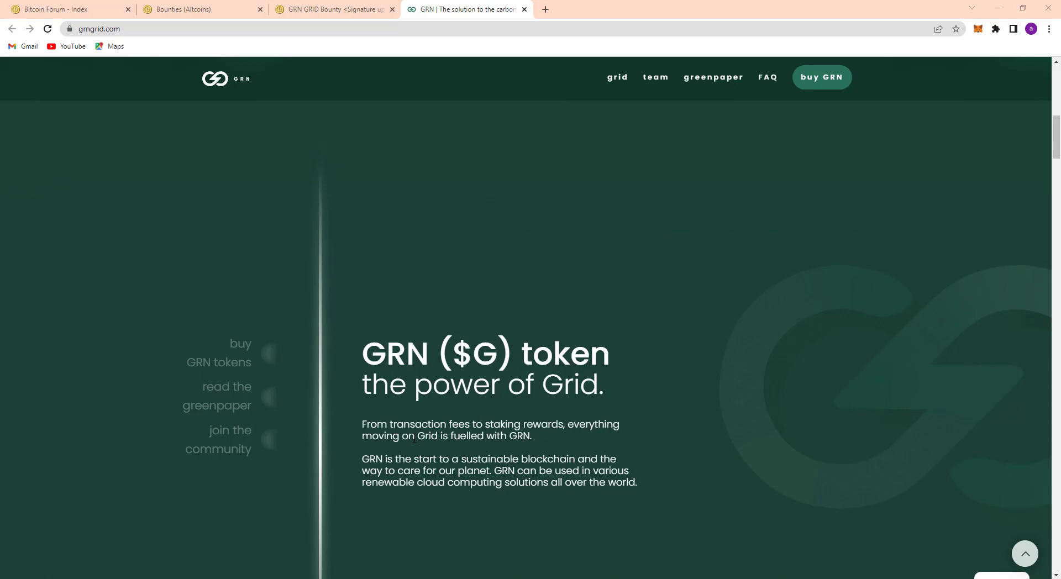
pyautogui.moveTo(373, 410)
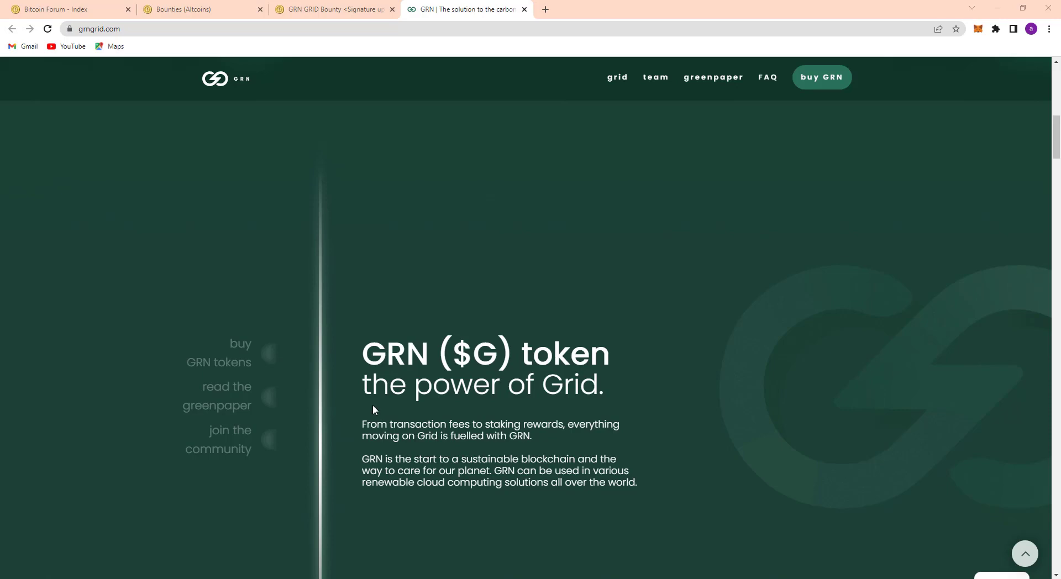
pyautogui.scroll(-3)
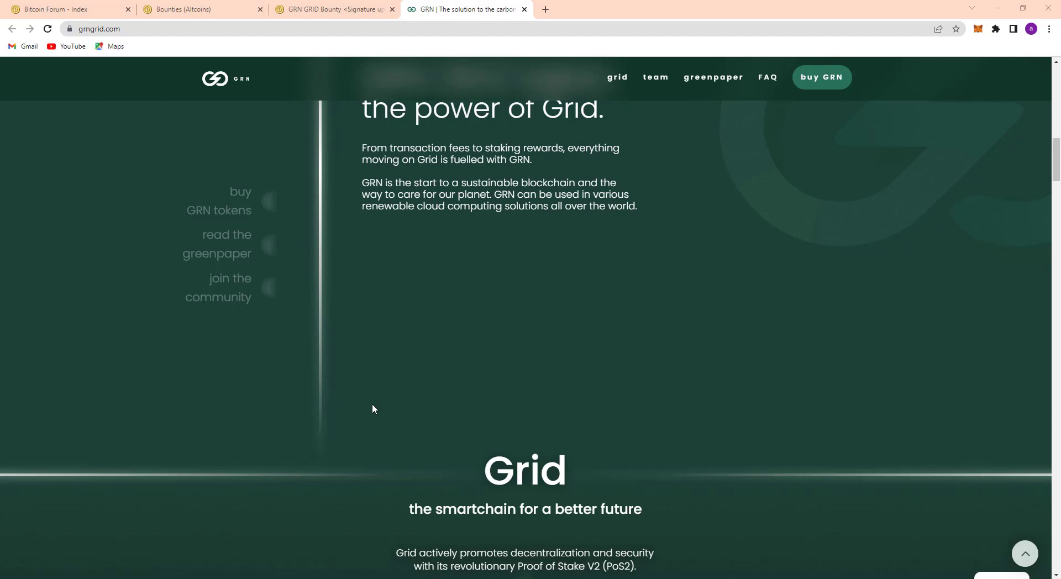
pyautogui.moveTo(364, 400)
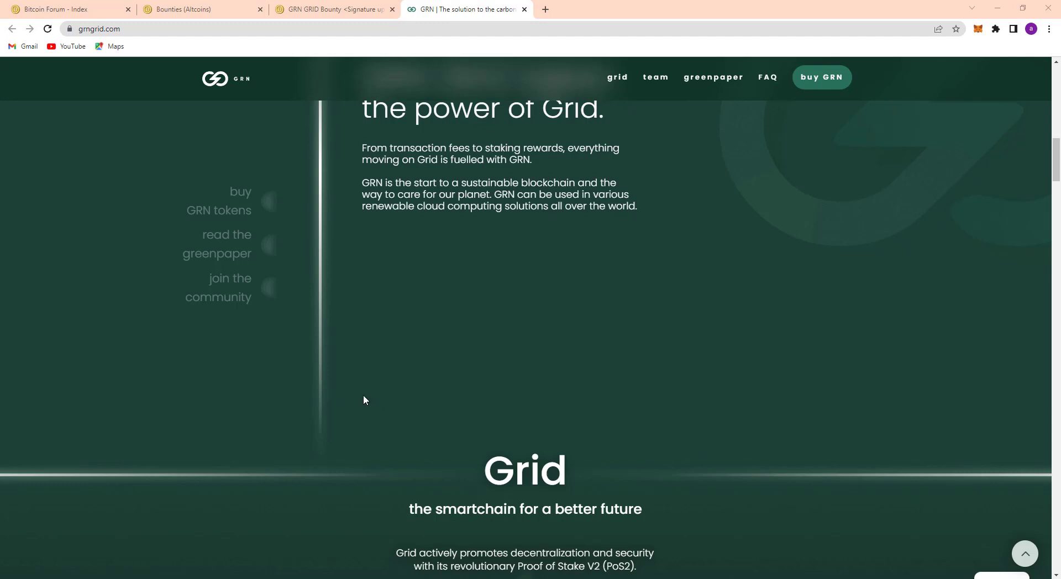
pyautogui.scroll(-3)
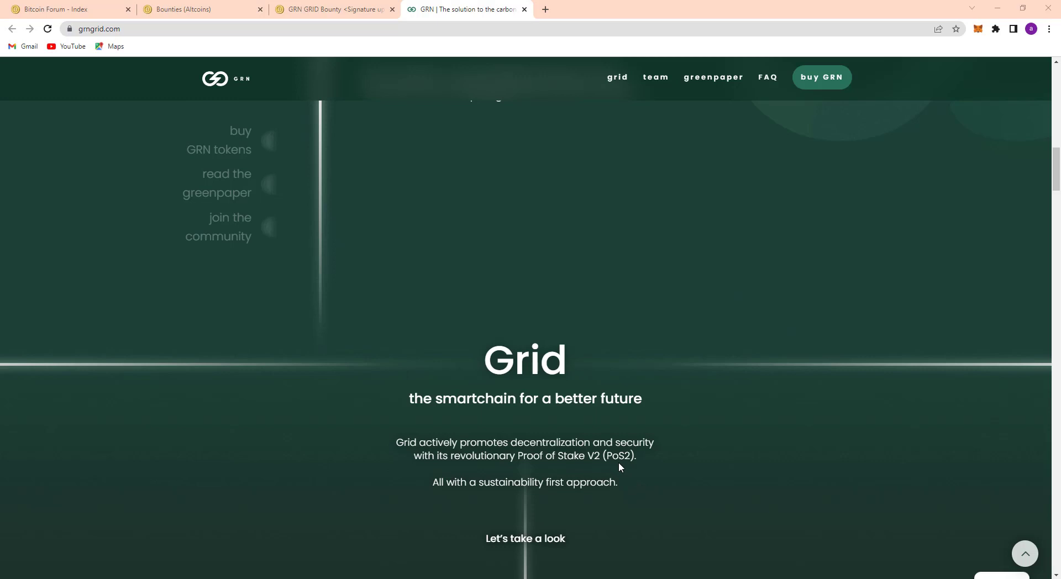
pyautogui.moveTo(974, 313)
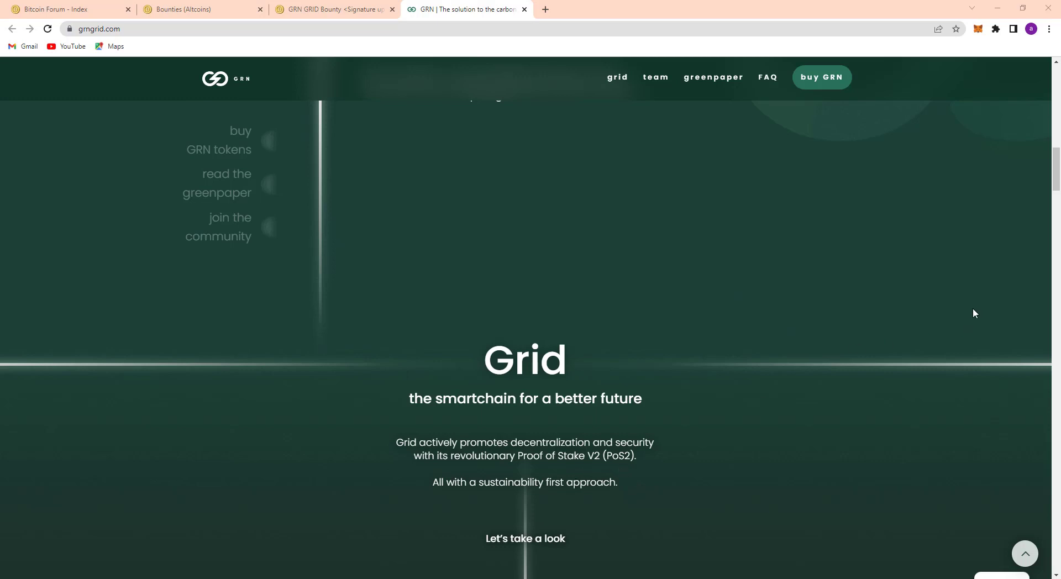
pyautogui.moveTo(964, 307)
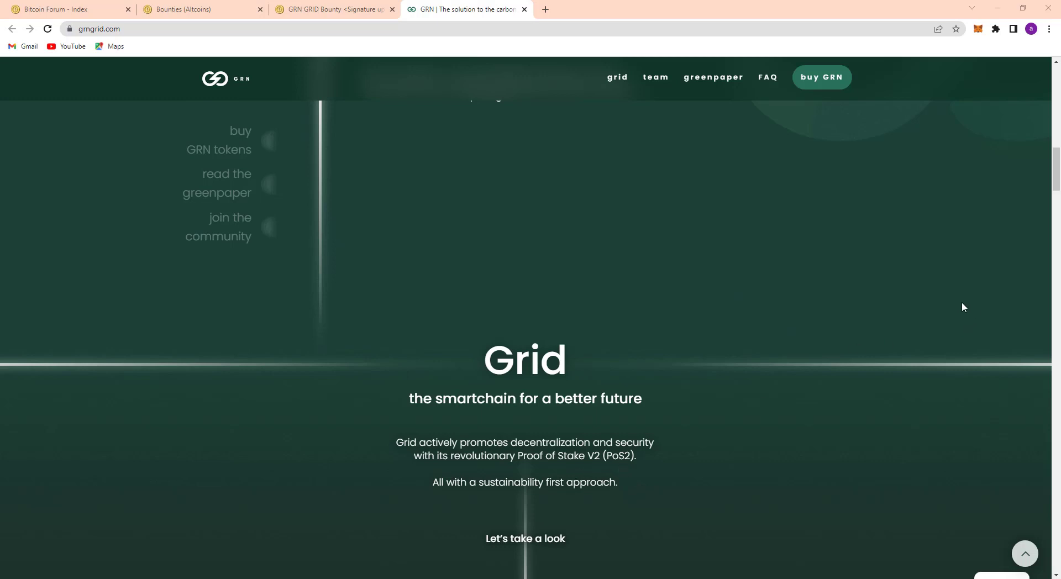
pyautogui.scroll(-3)
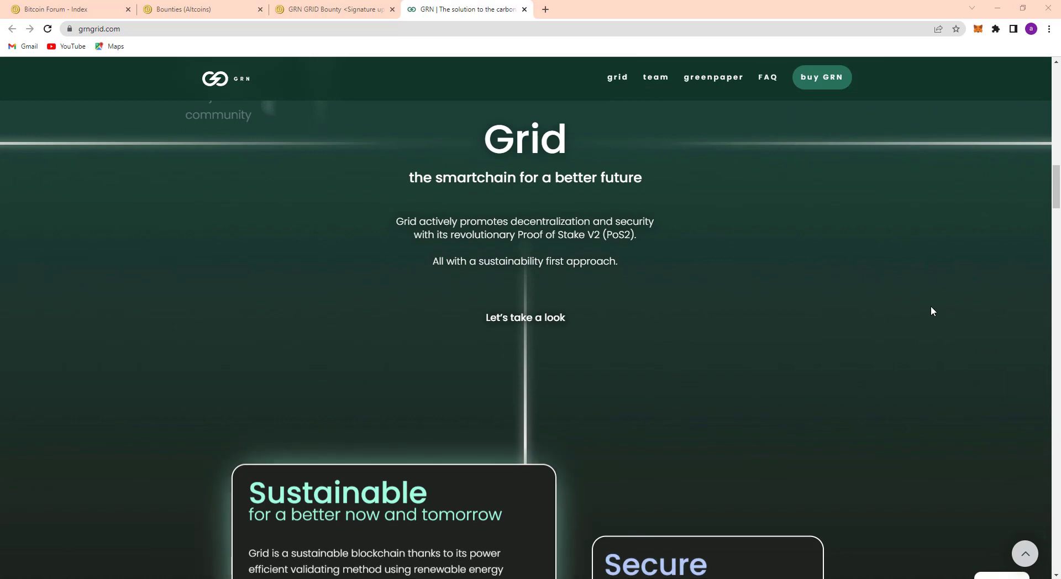
pyautogui.scroll(-3)
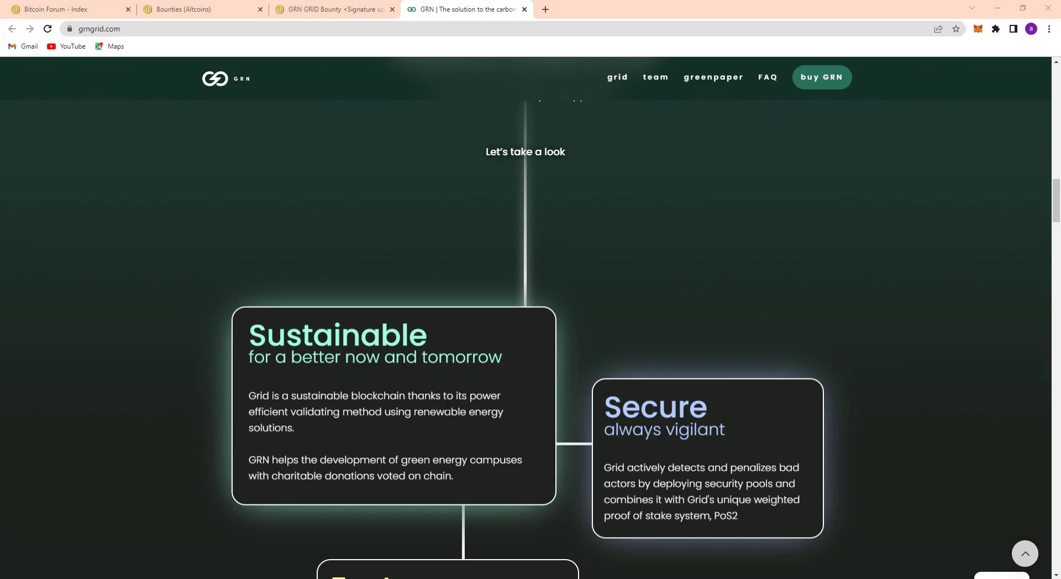
pyautogui.moveTo(472, 486)
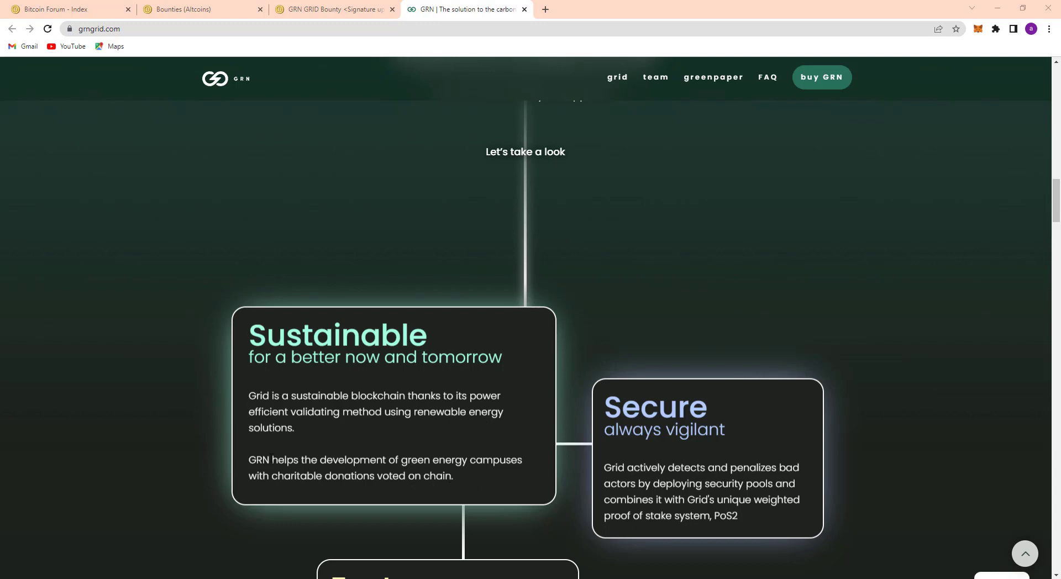
pyautogui.moveTo(295, 488)
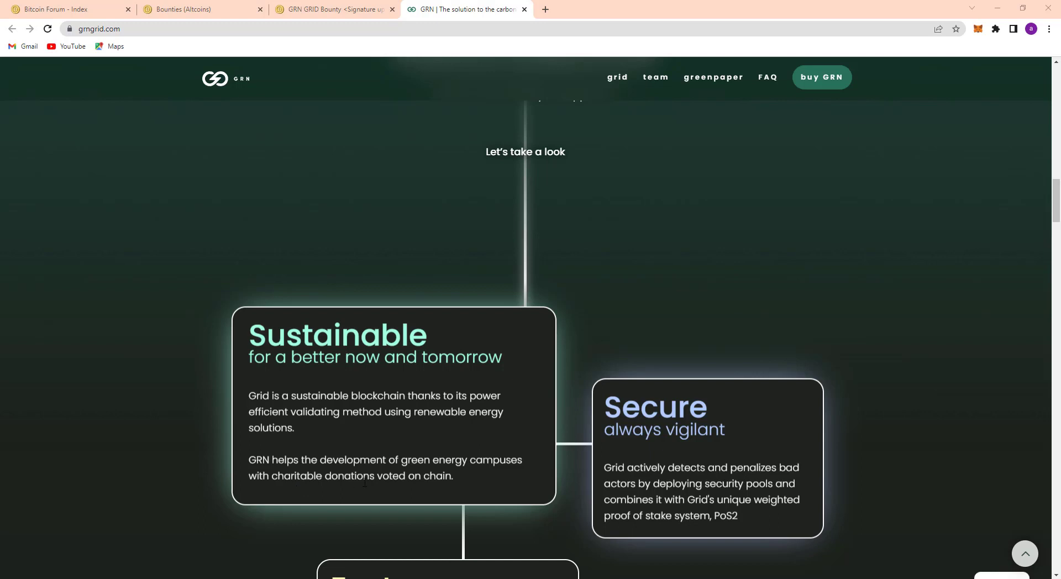
pyautogui.moveTo(415, 490)
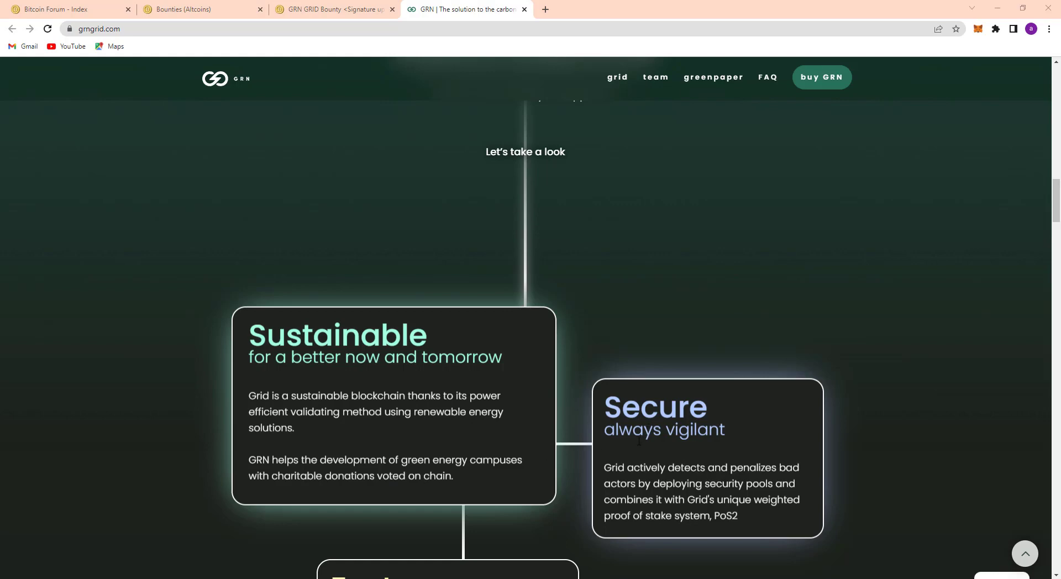
pyautogui.moveTo(711, 452)
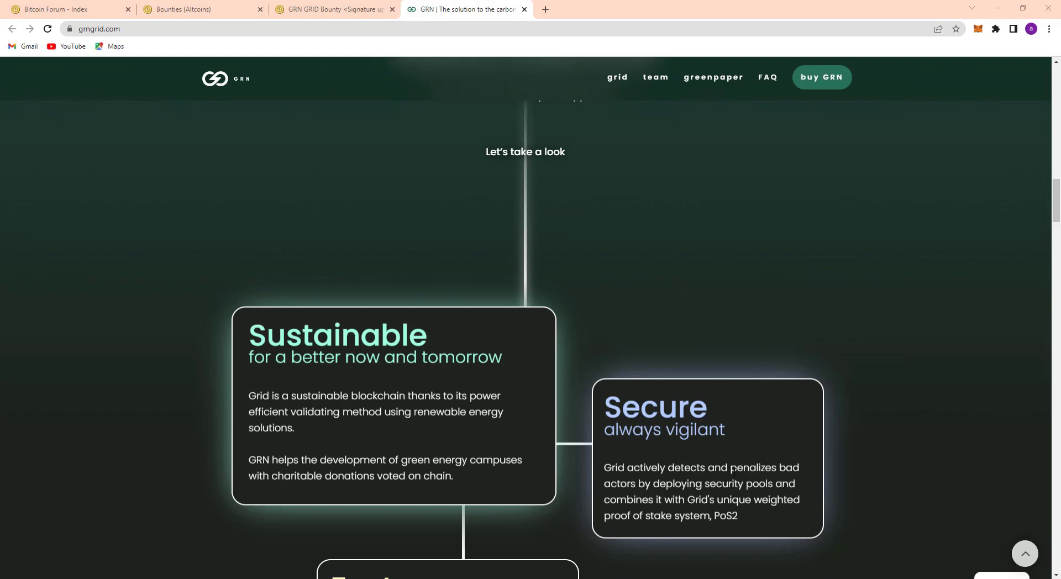
pyautogui.scroll(-3)
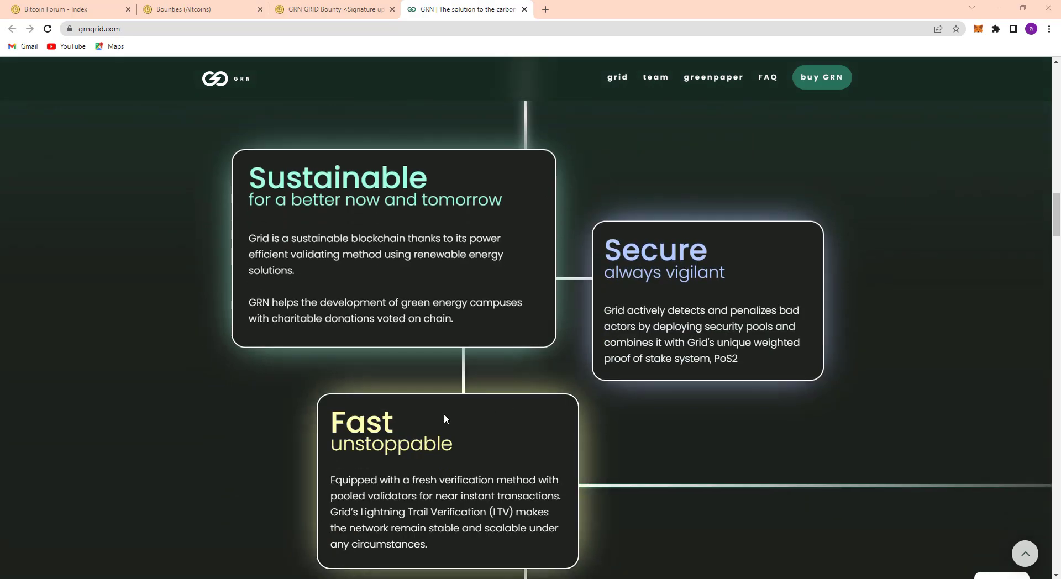
pyautogui.moveTo(358, 464)
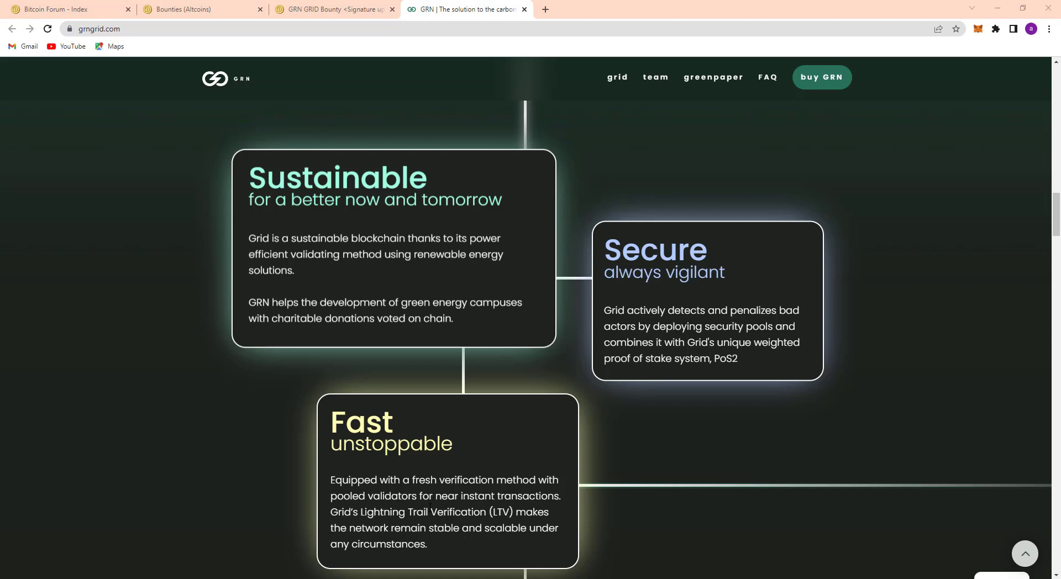
pyautogui.moveTo(484, 542)
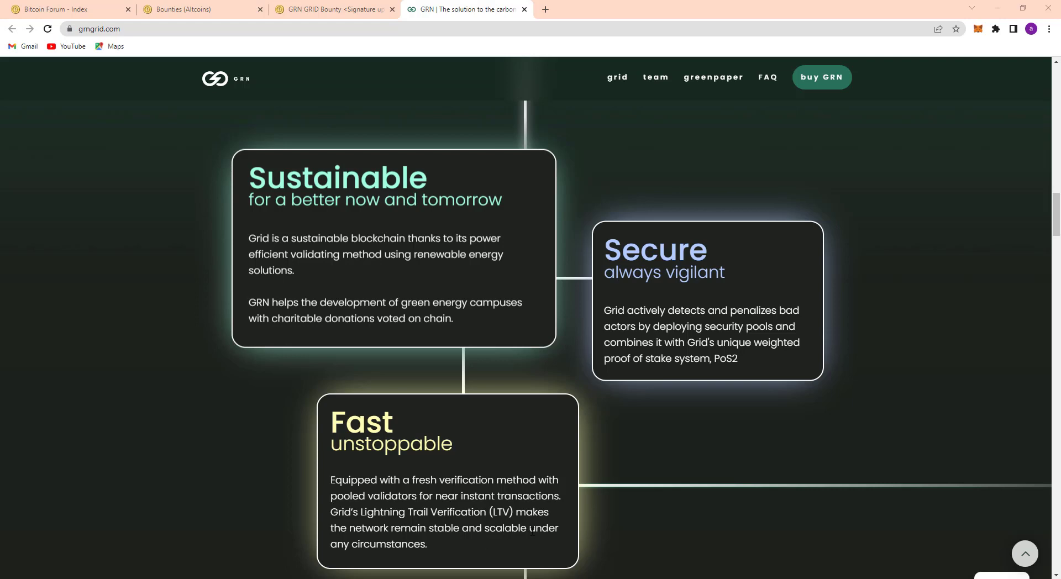
pyautogui.scroll(-3)
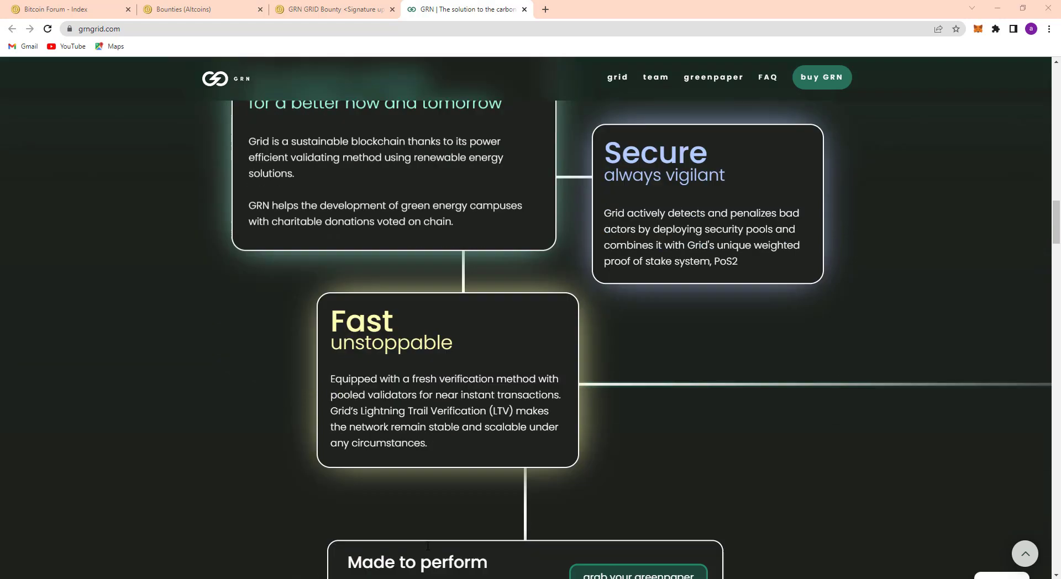
pyautogui.scroll(-3)
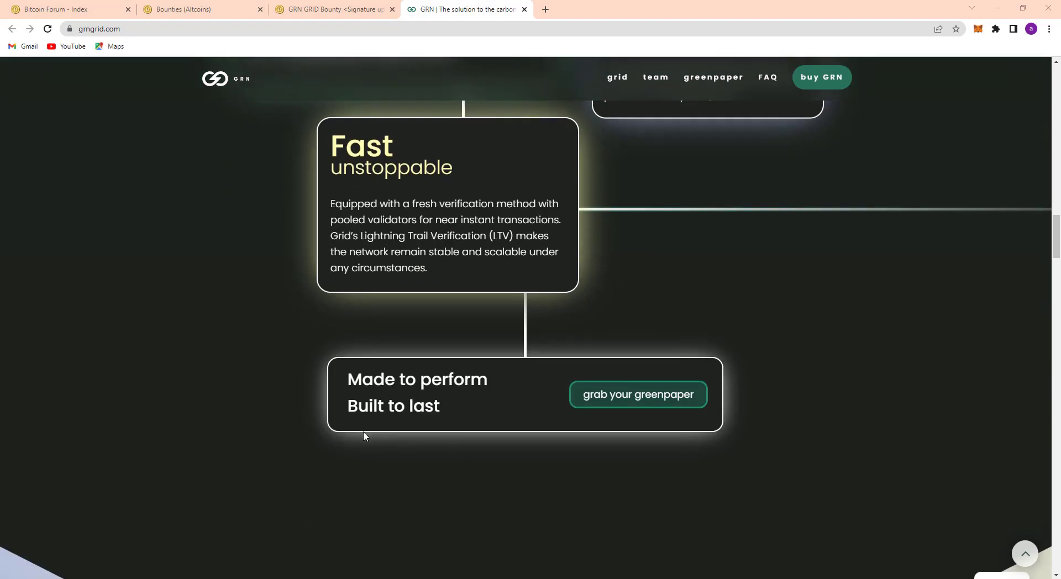
pyautogui.moveTo(699, 417)
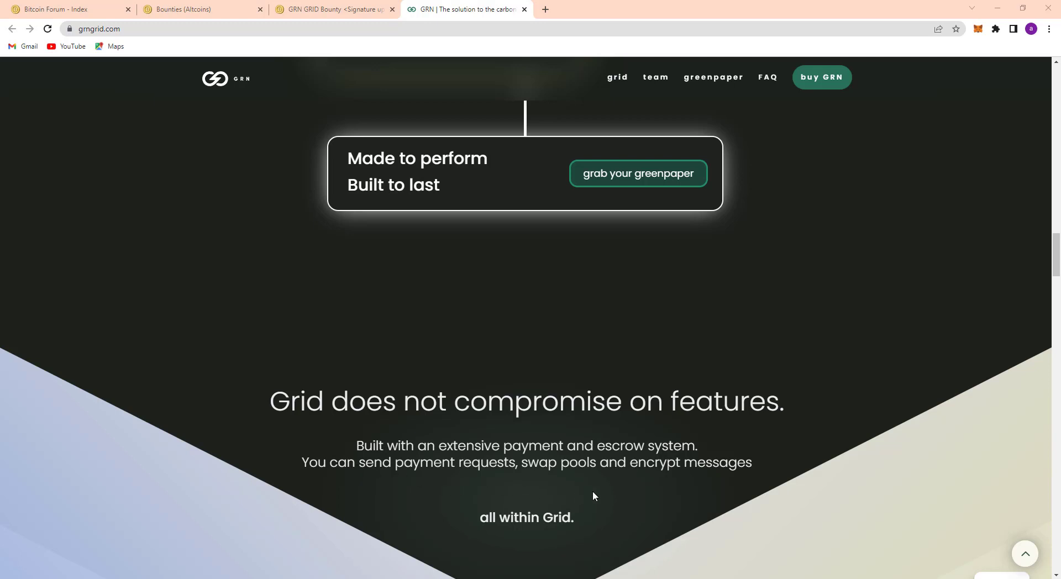
pyautogui.scroll(-3)
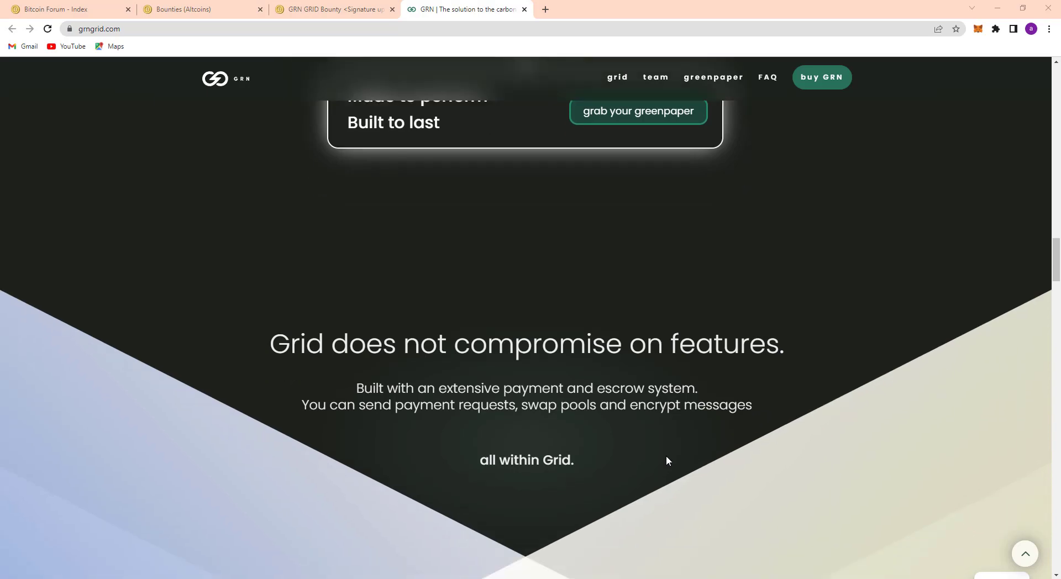
pyautogui.scroll(-3)
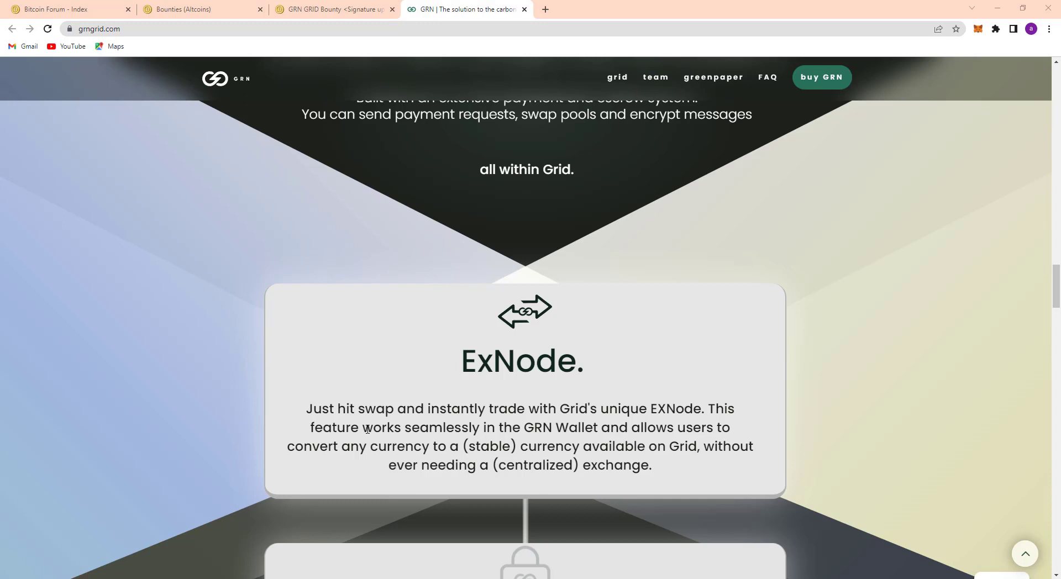
pyautogui.moveTo(484, 500)
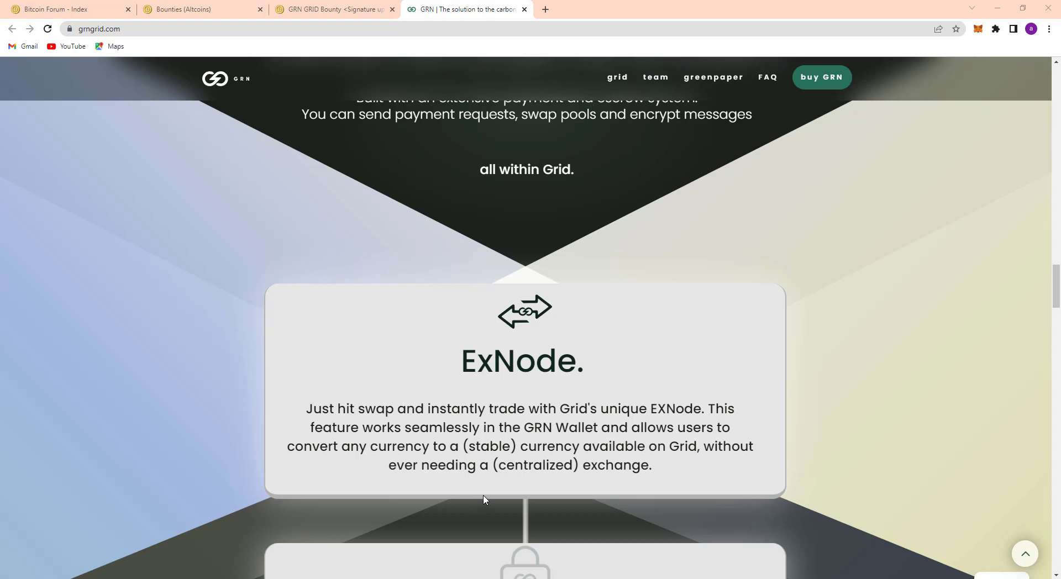
pyautogui.scroll(-3)
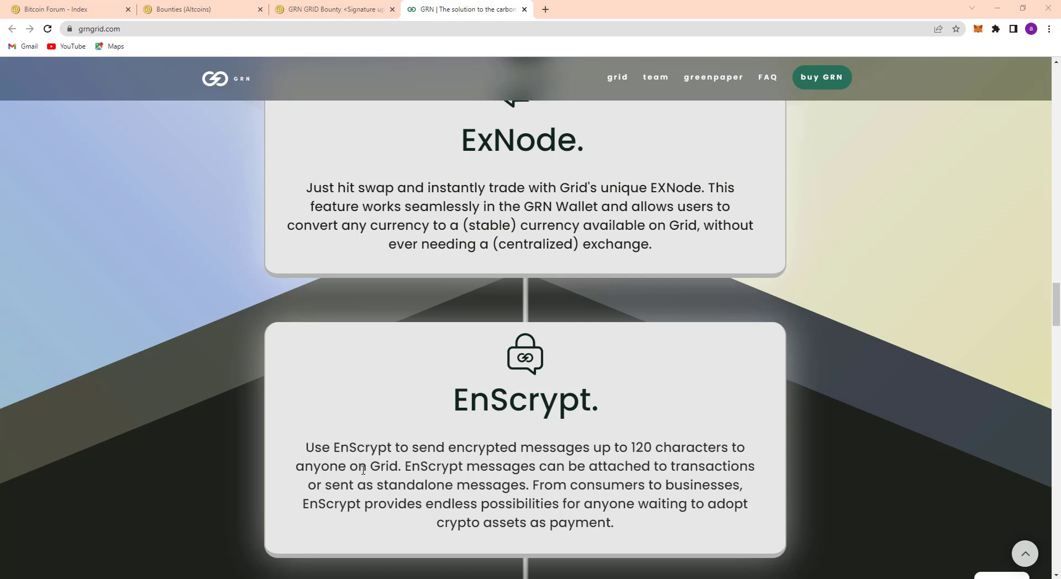
pyautogui.moveTo(536, 476)
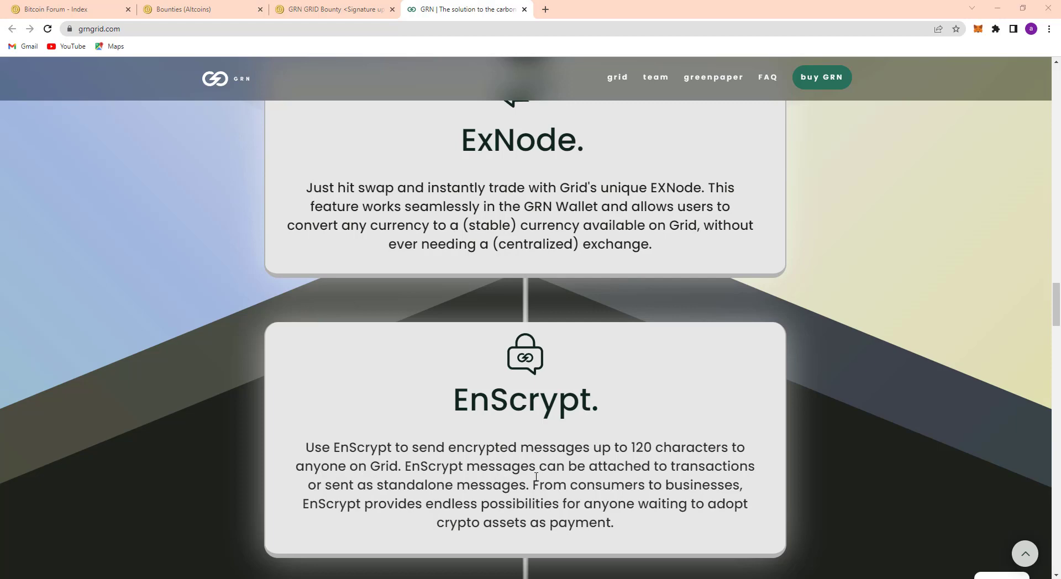
pyautogui.moveTo(415, 492)
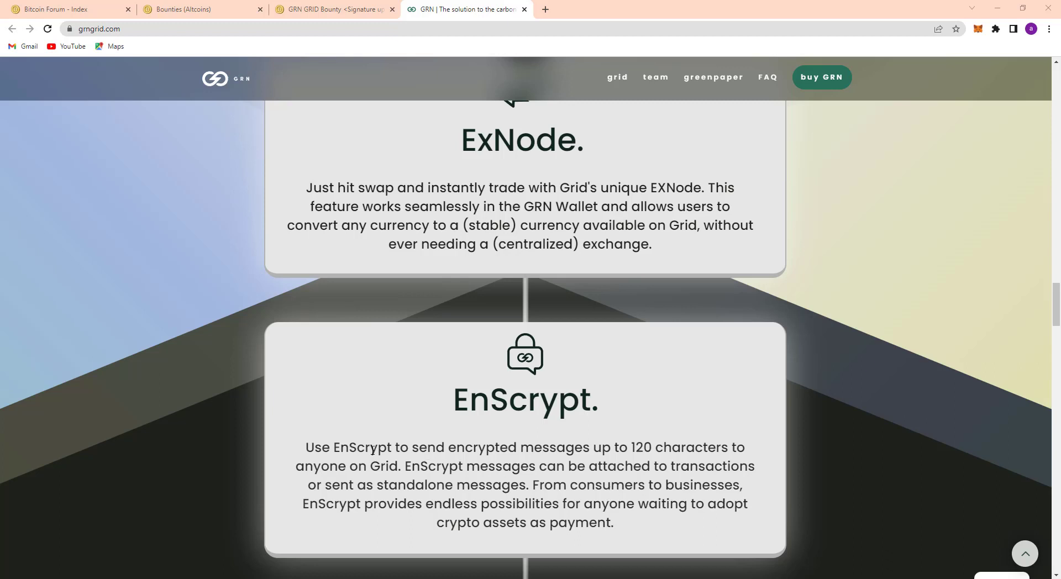
pyautogui.moveTo(395, 531)
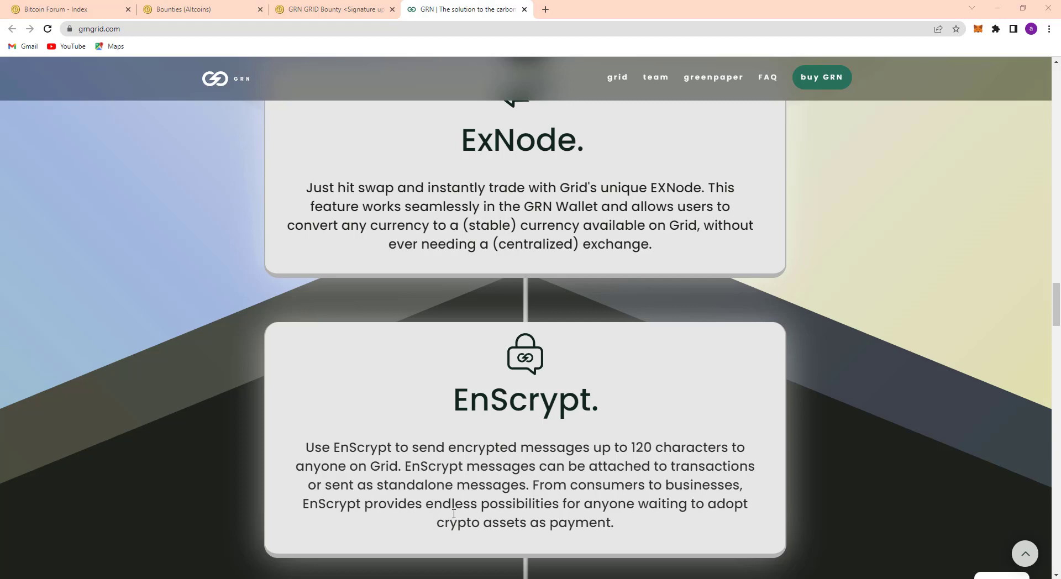
pyautogui.moveTo(607, 541)
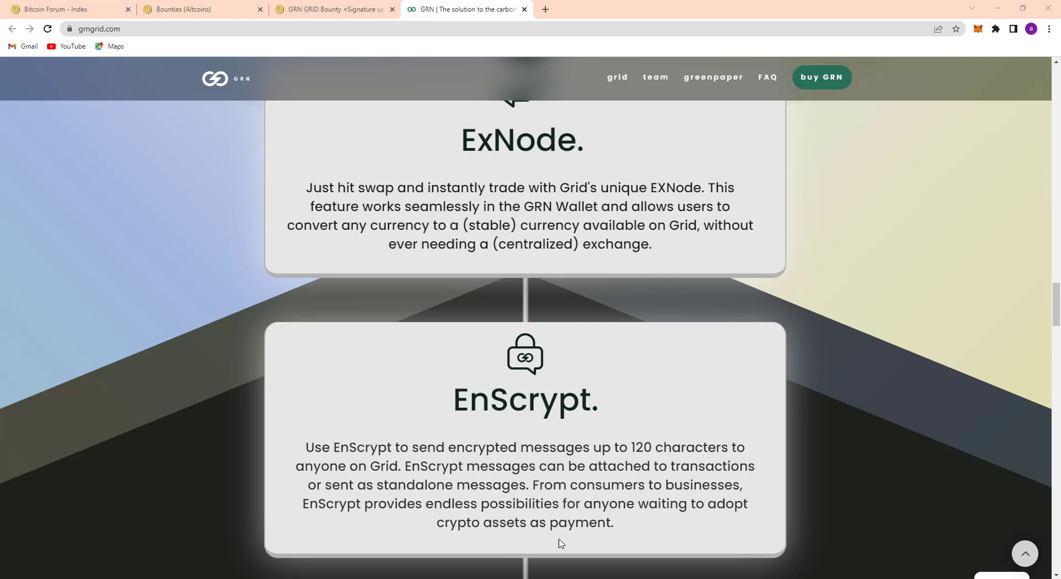
pyautogui.scroll(-3)
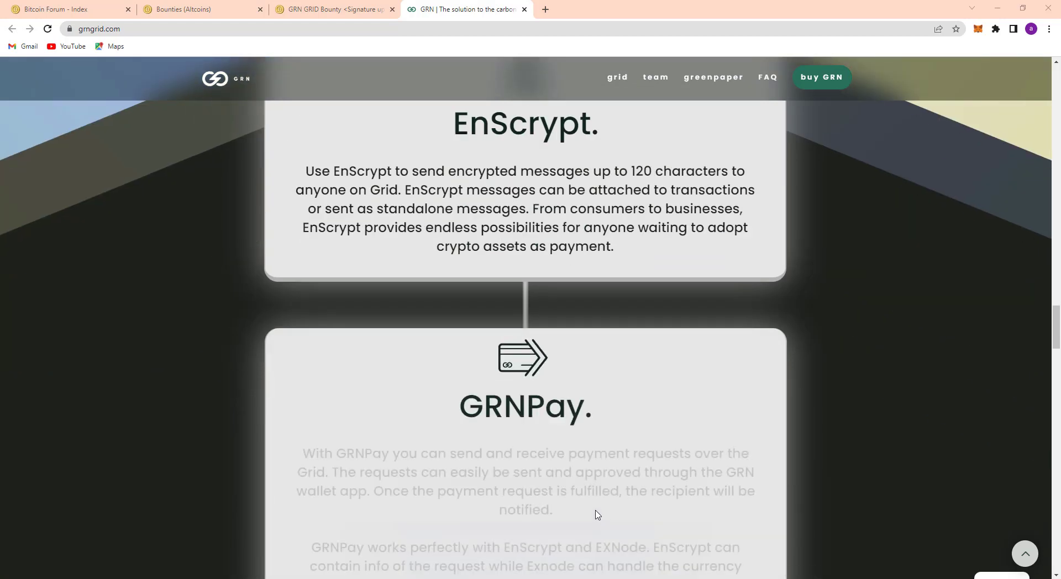
pyautogui.scroll(-3)
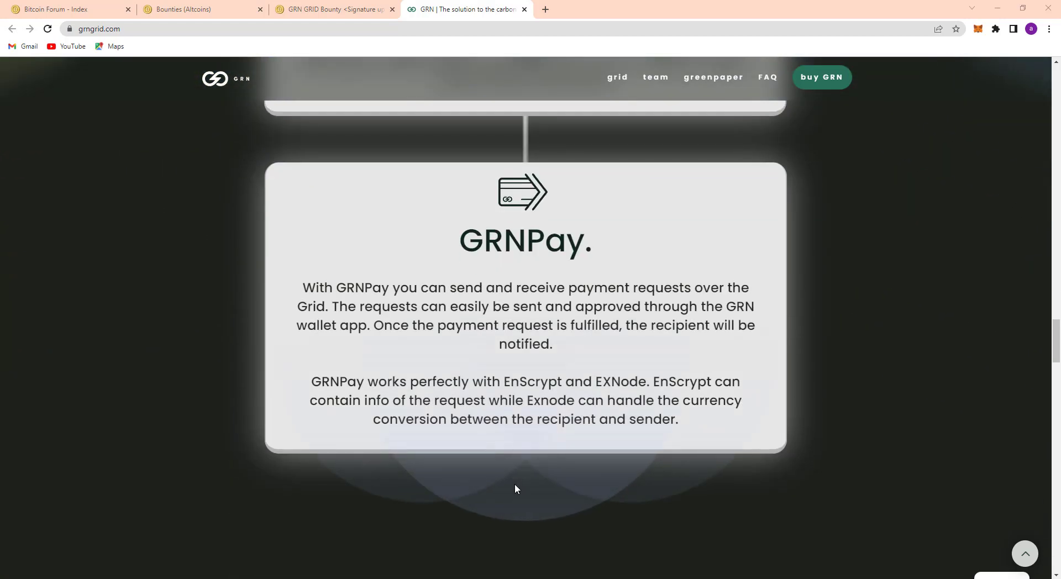
pyautogui.moveTo(341, 320)
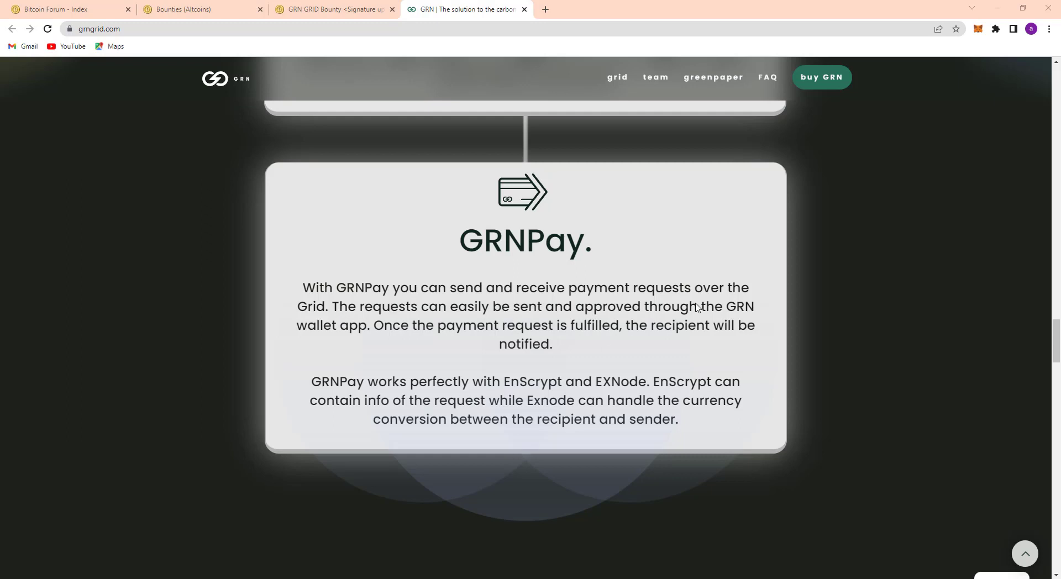
pyautogui.moveTo(453, 324)
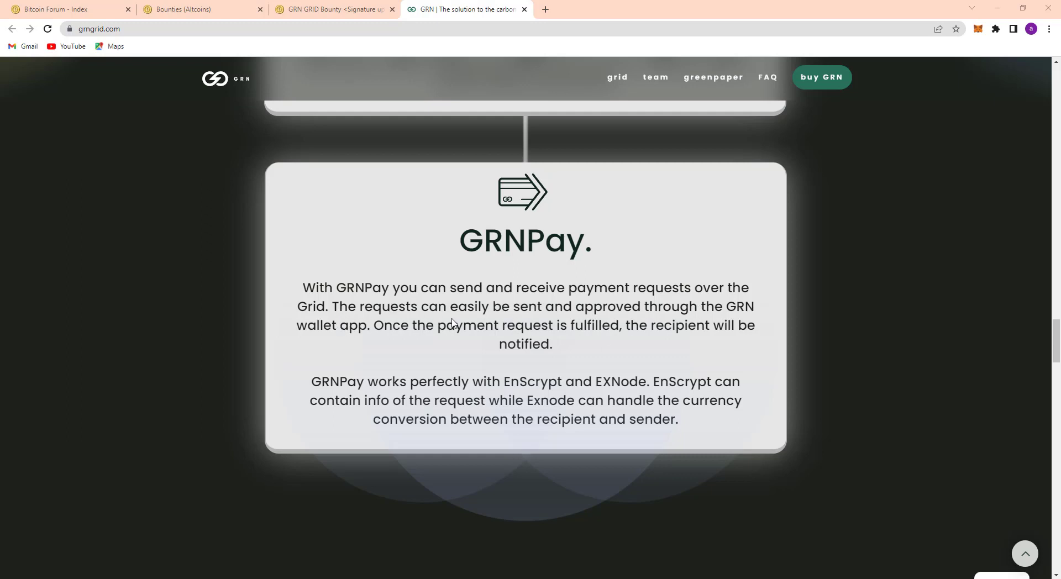
pyautogui.moveTo(621, 326)
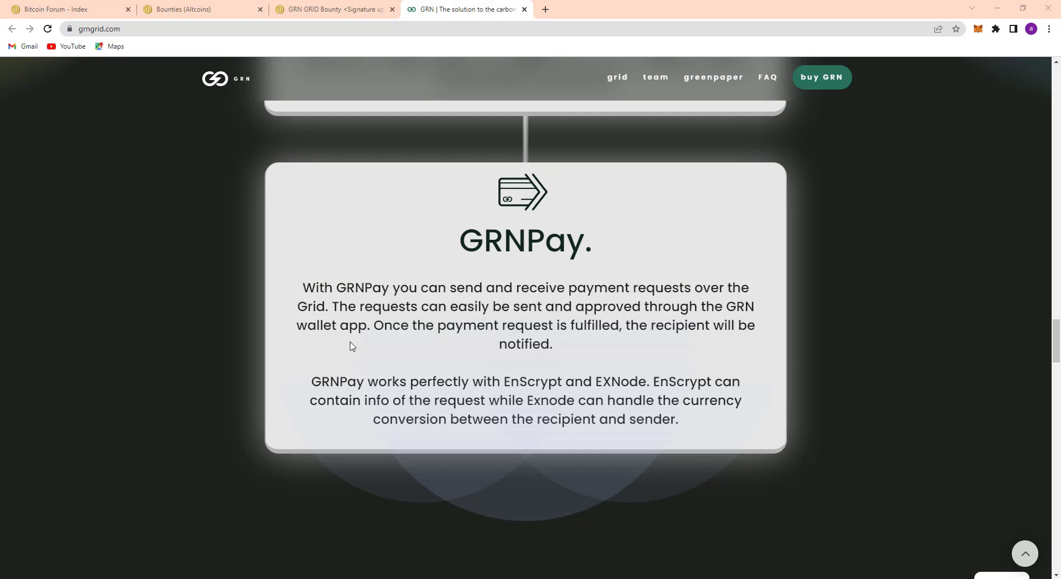
pyautogui.moveTo(516, 349)
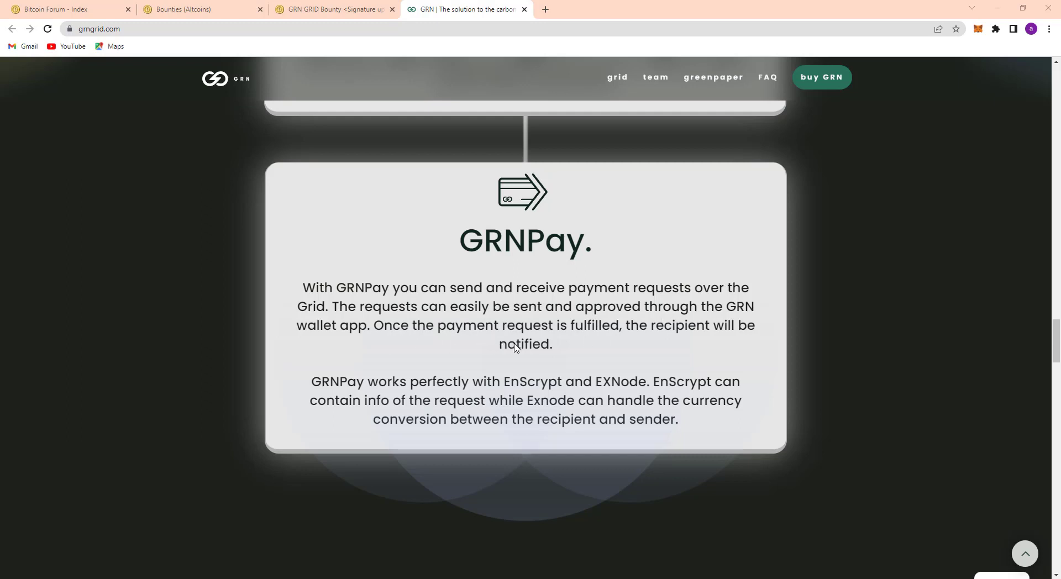
pyautogui.moveTo(696, 336)
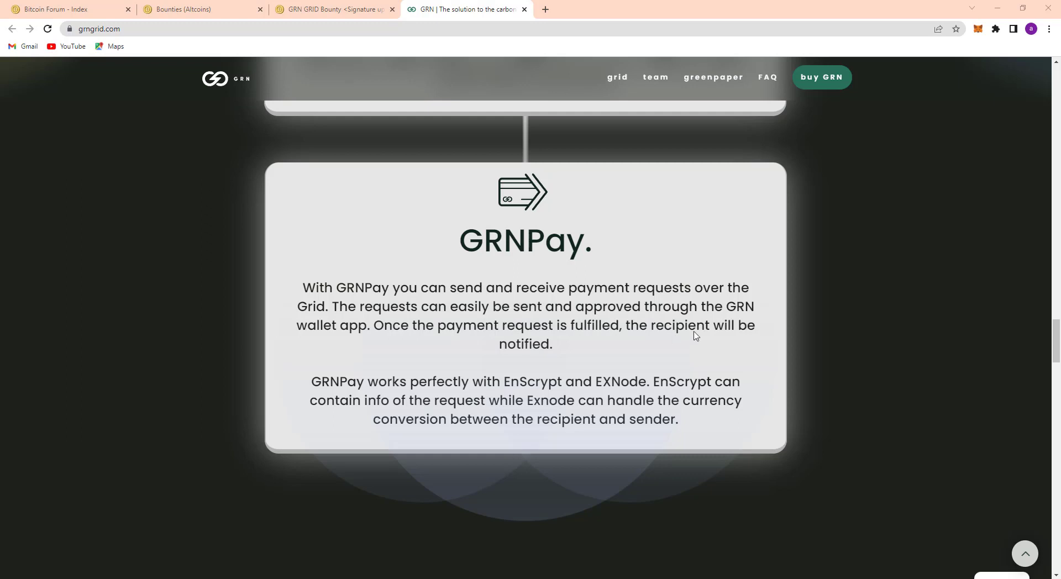
pyautogui.moveTo(464, 393)
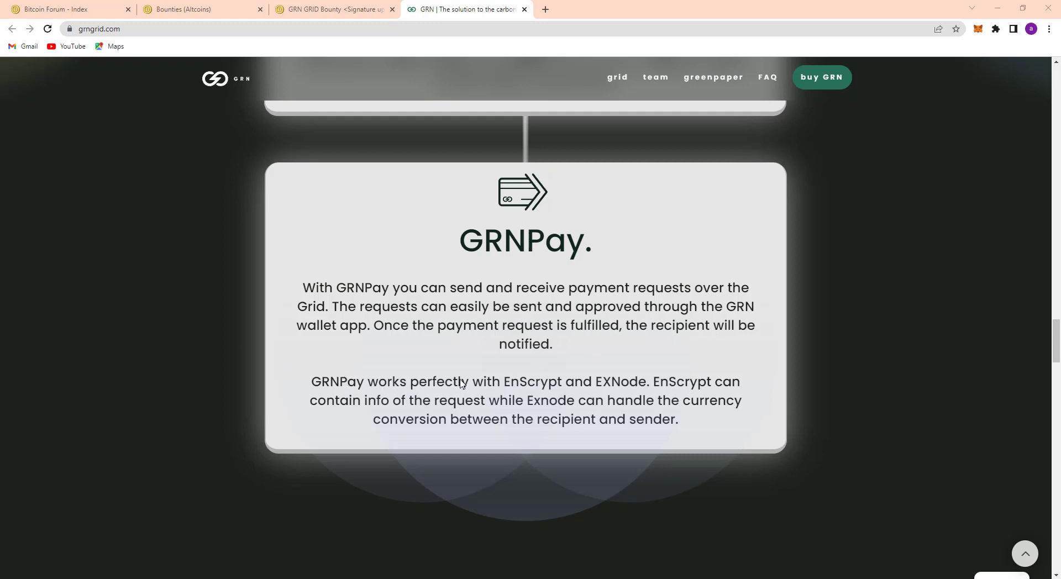
pyautogui.moveTo(452, 389)
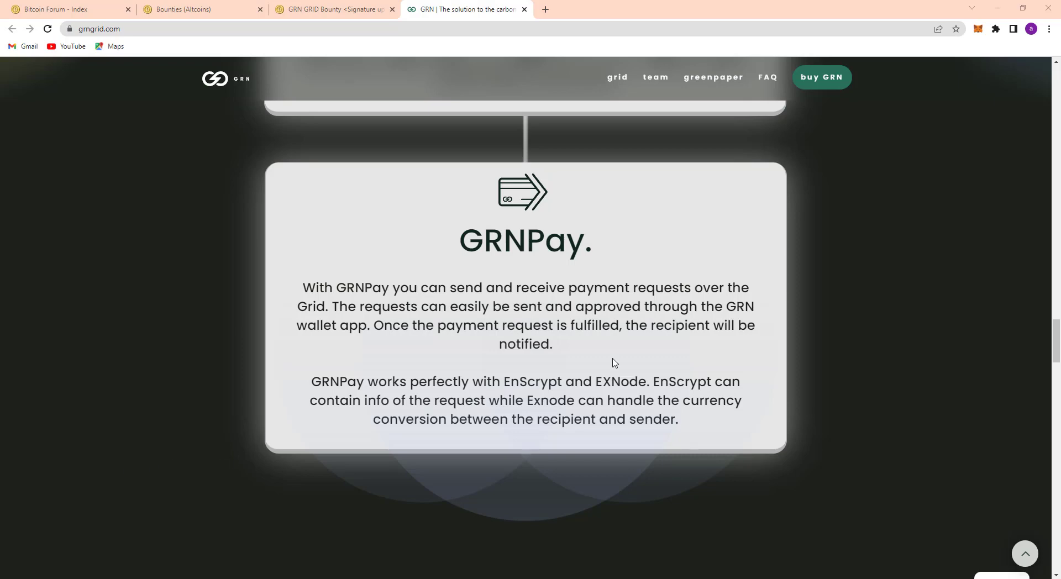
pyautogui.scroll(-3)
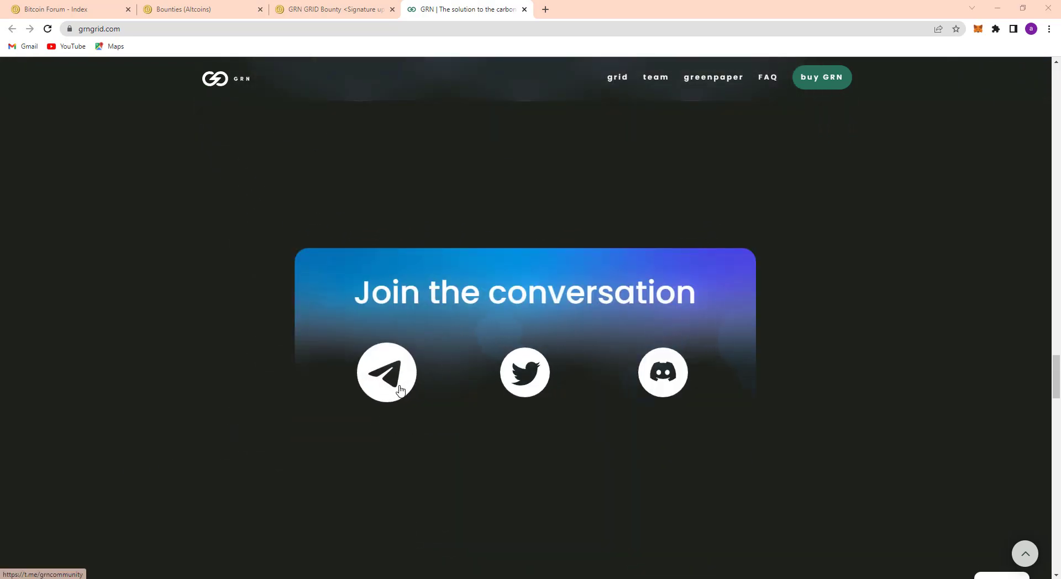
pyautogui.scroll(-3)
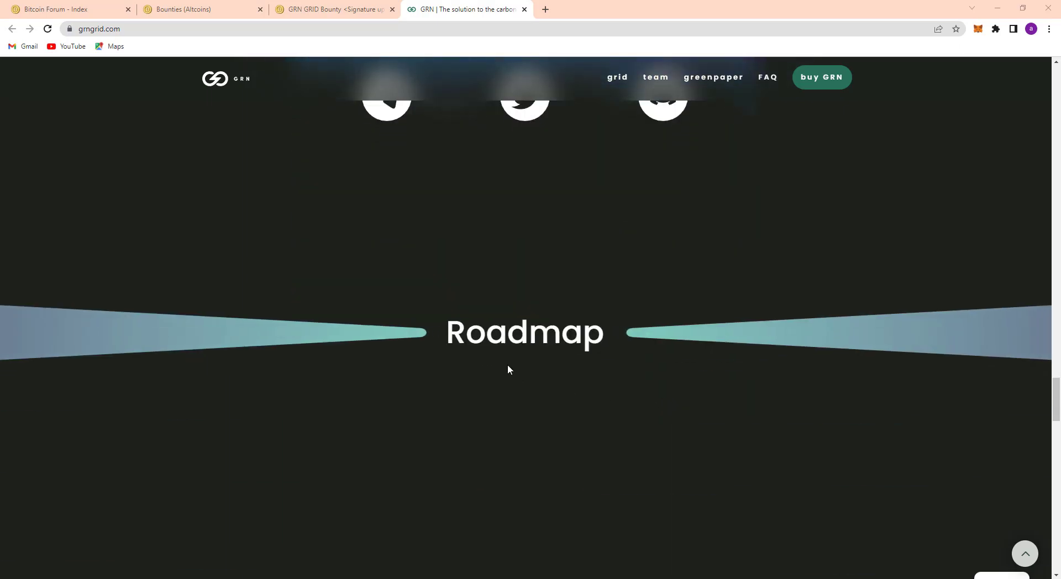
pyautogui.scroll(-3)
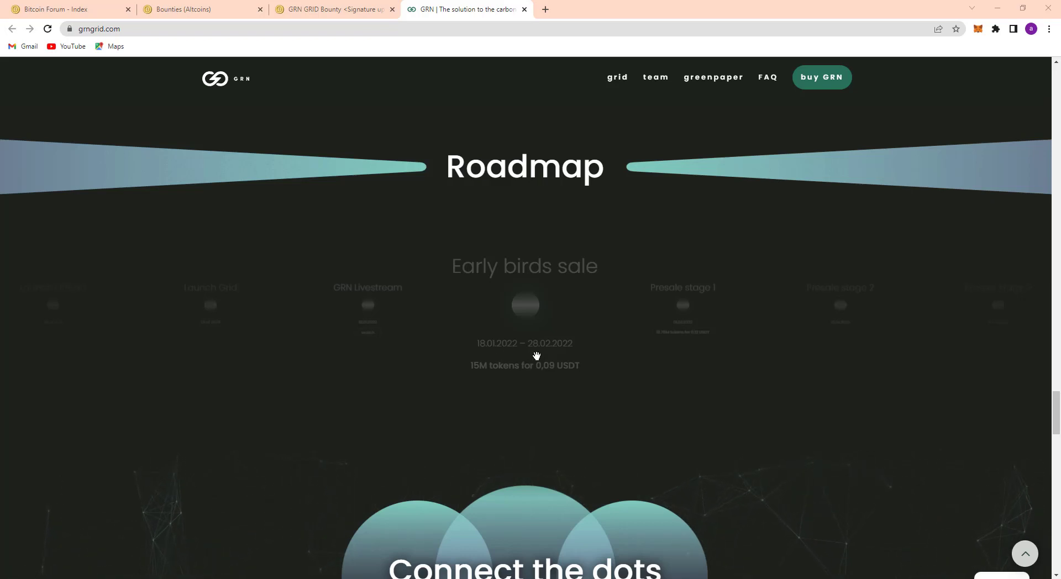
pyautogui.moveTo(483, 378)
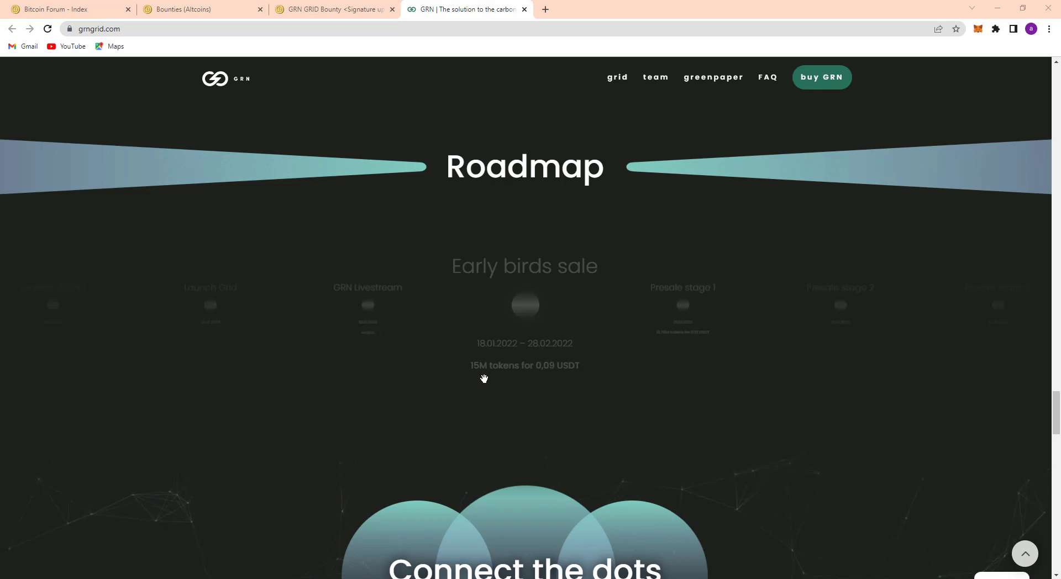
pyautogui.moveTo(533, 379)
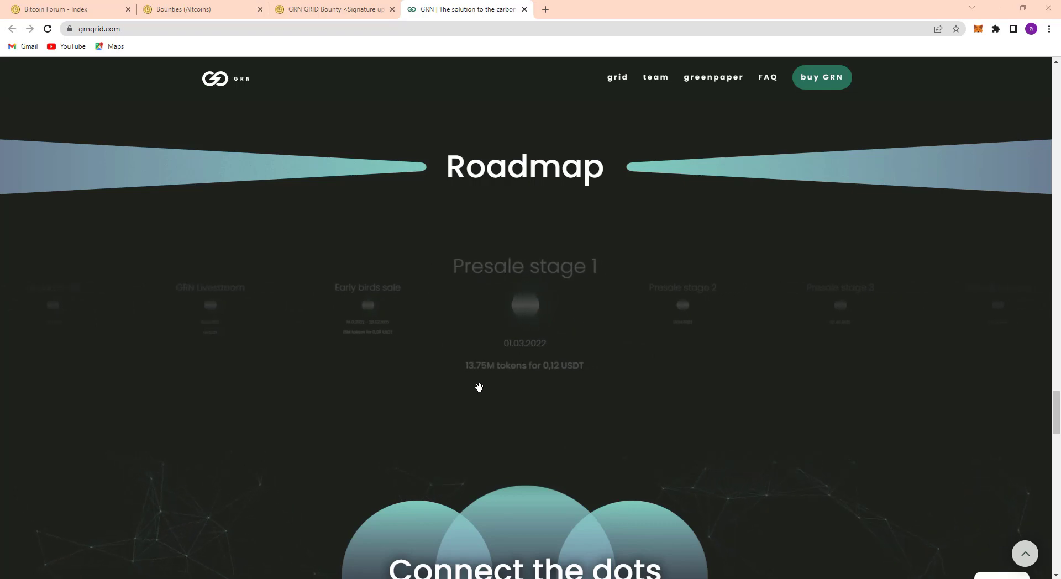
pyautogui.moveTo(509, 379)
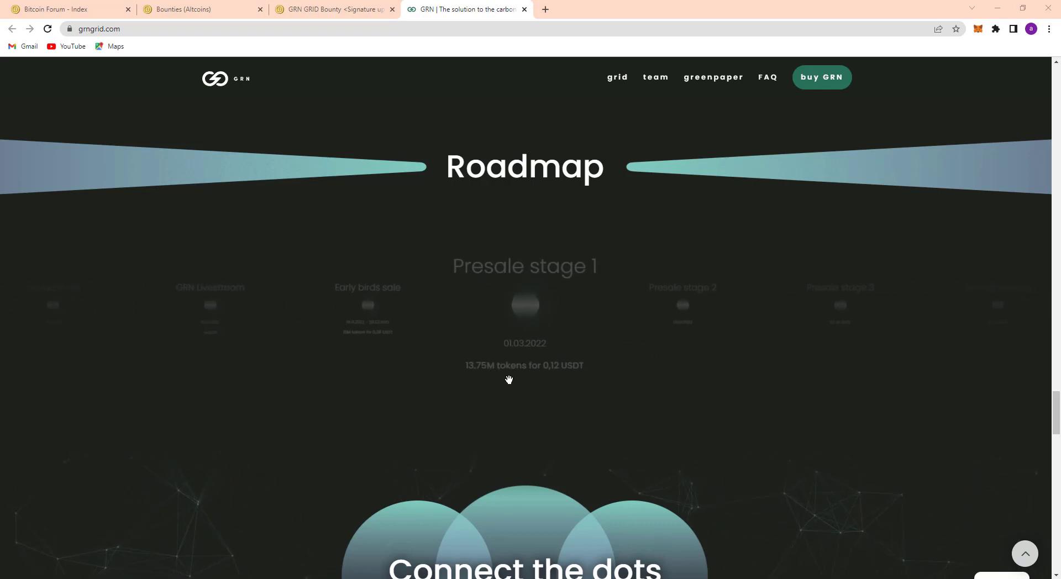
pyautogui.moveTo(570, 373)
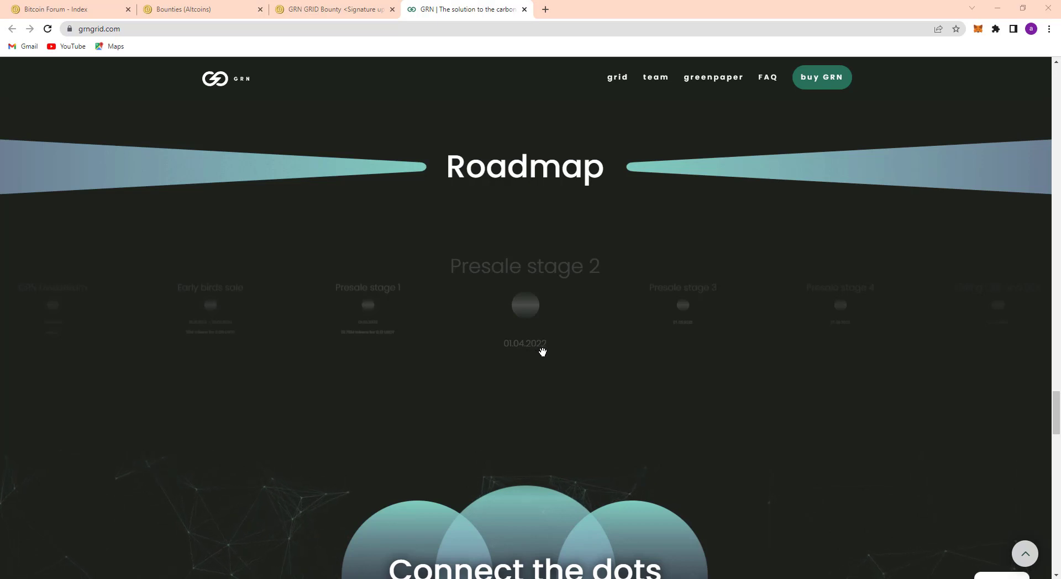
pyautogui.moveTo(546, 358)
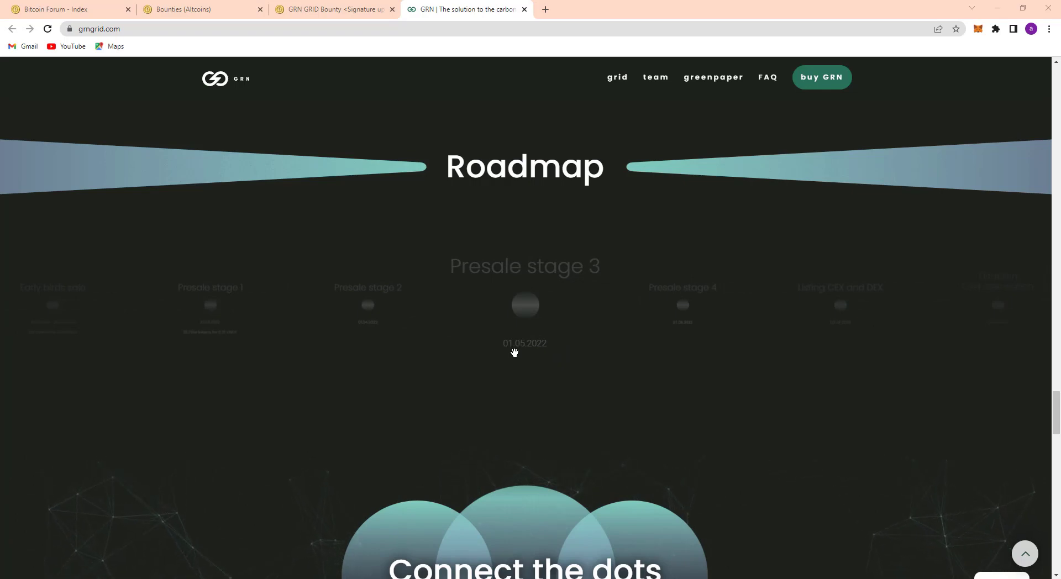
pyautogui.moveTo(537, 357)
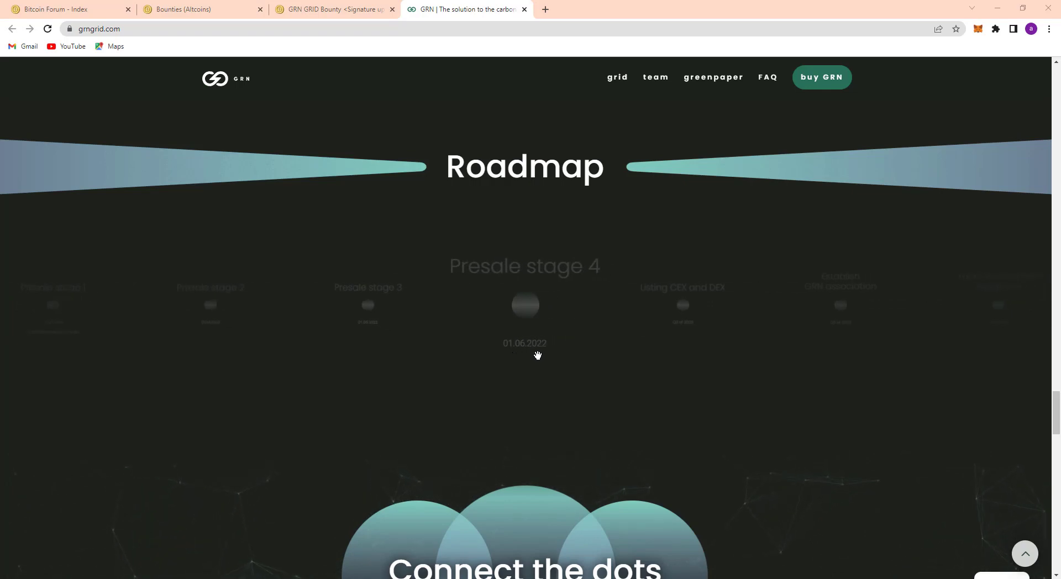
pyautogui.moveTo(590, 379)
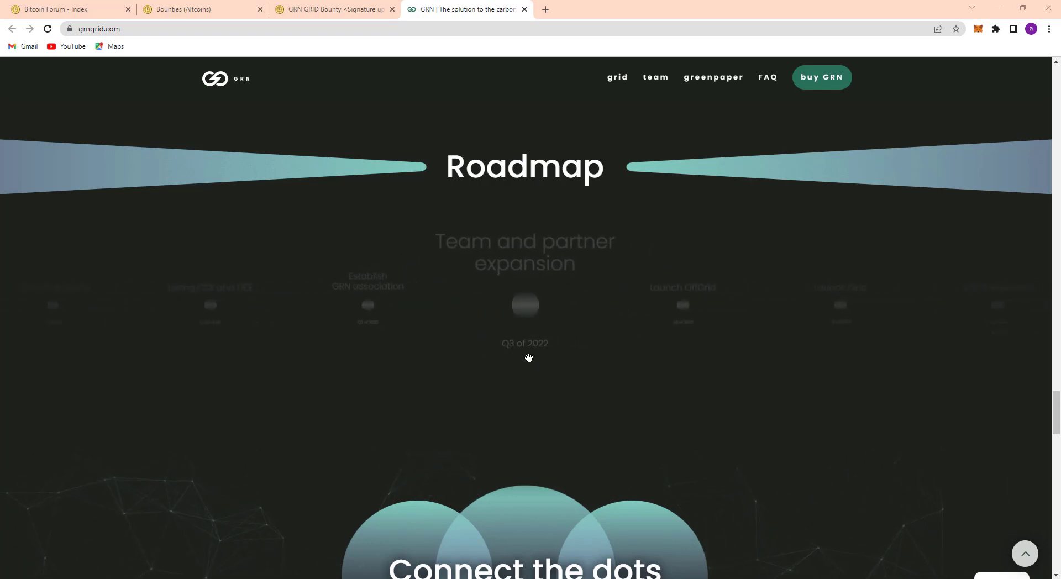
pyautogui.moveTo(539, 358)
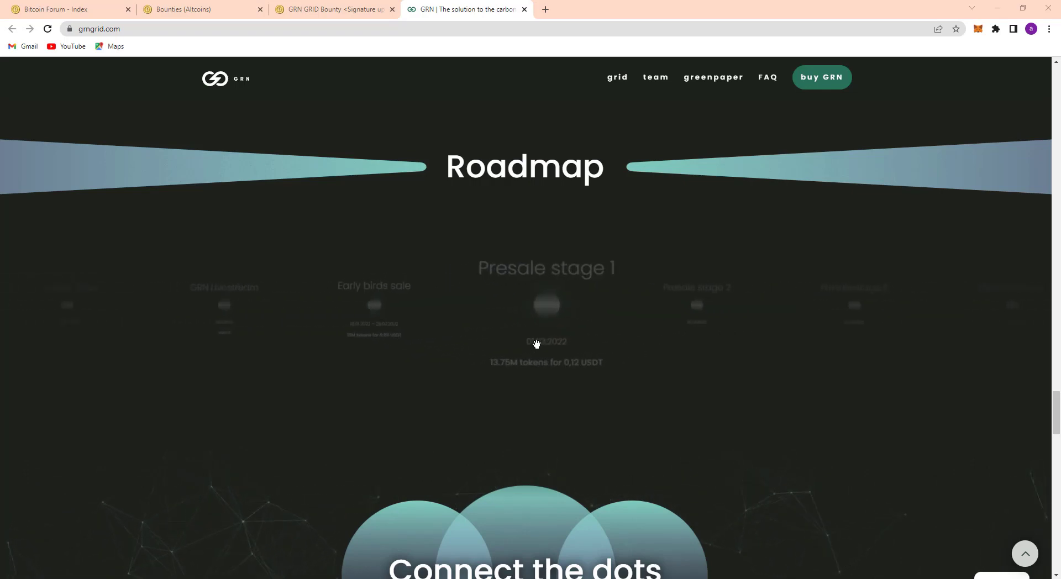
pyautogui.scroll(-3)
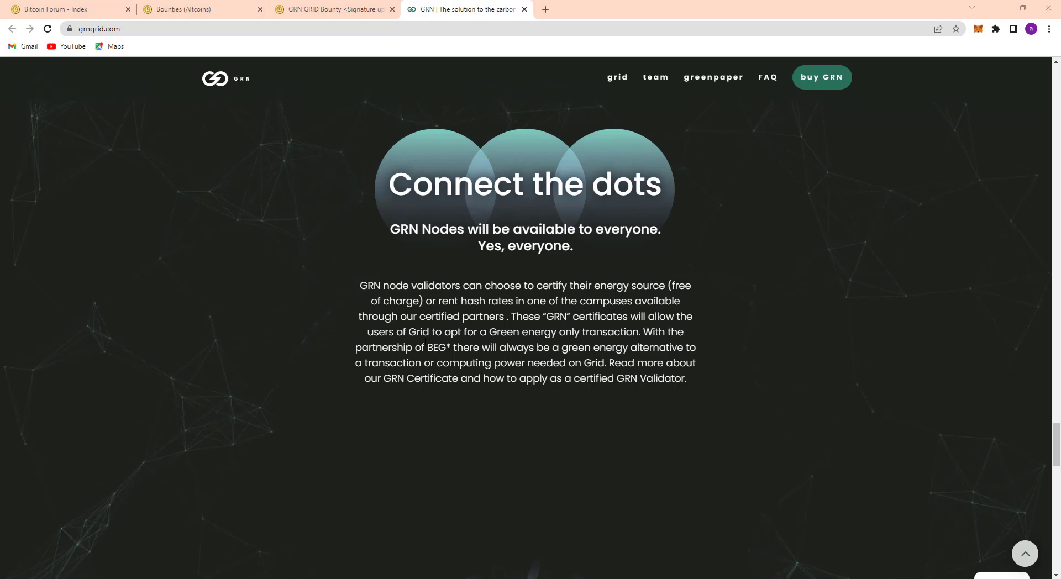
pyautogui.scroll(-3)
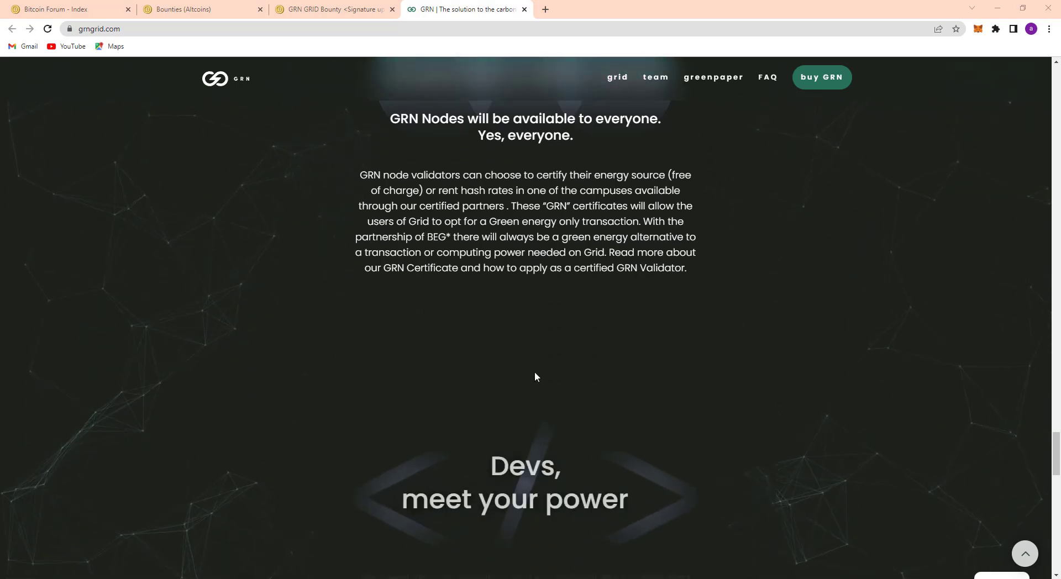
pyautogui.scroll(-3)
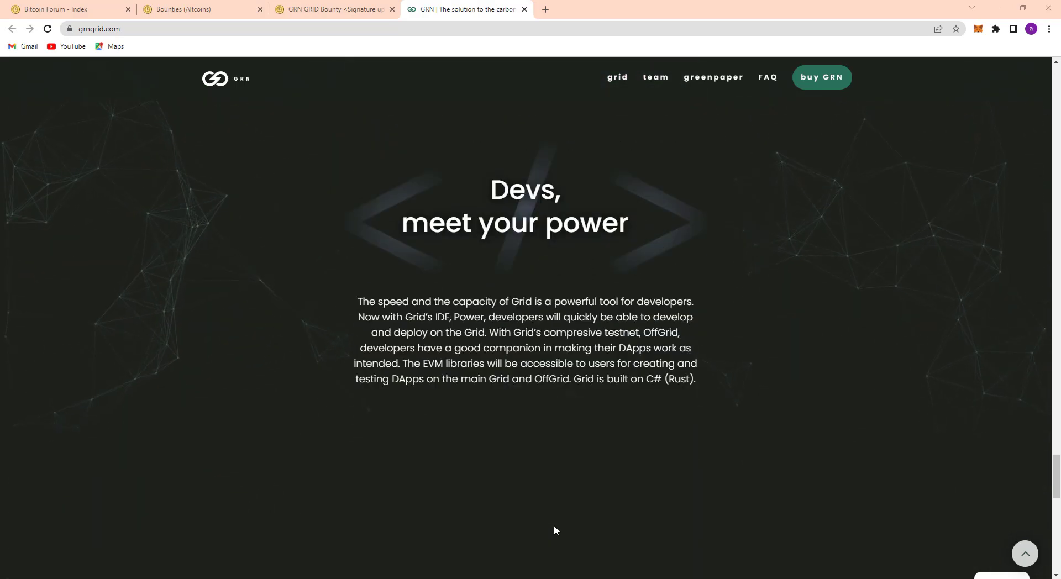
pyautogui.scroll(-3)
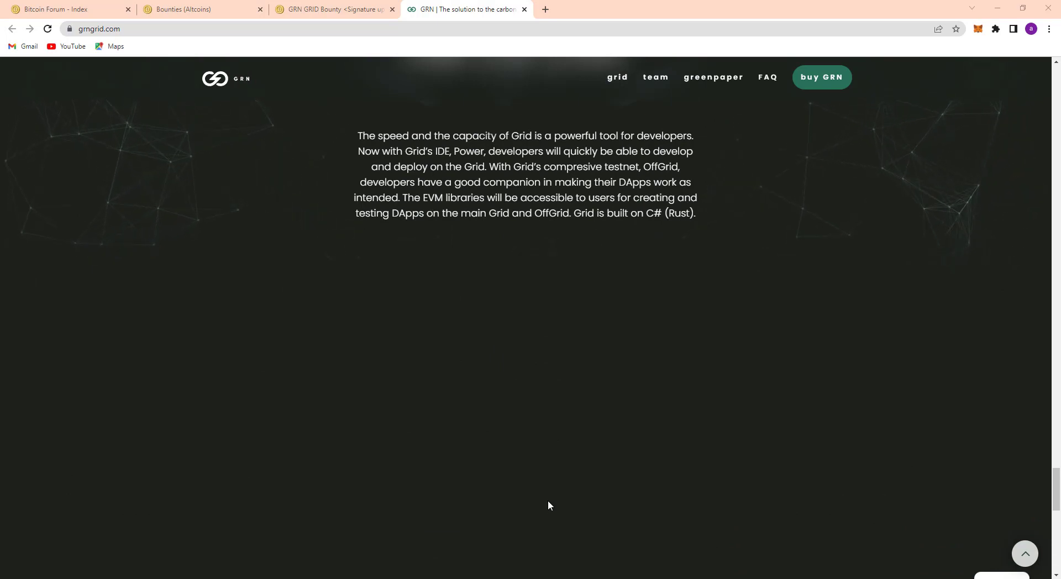
pyautogui.moveTo(527, 510)
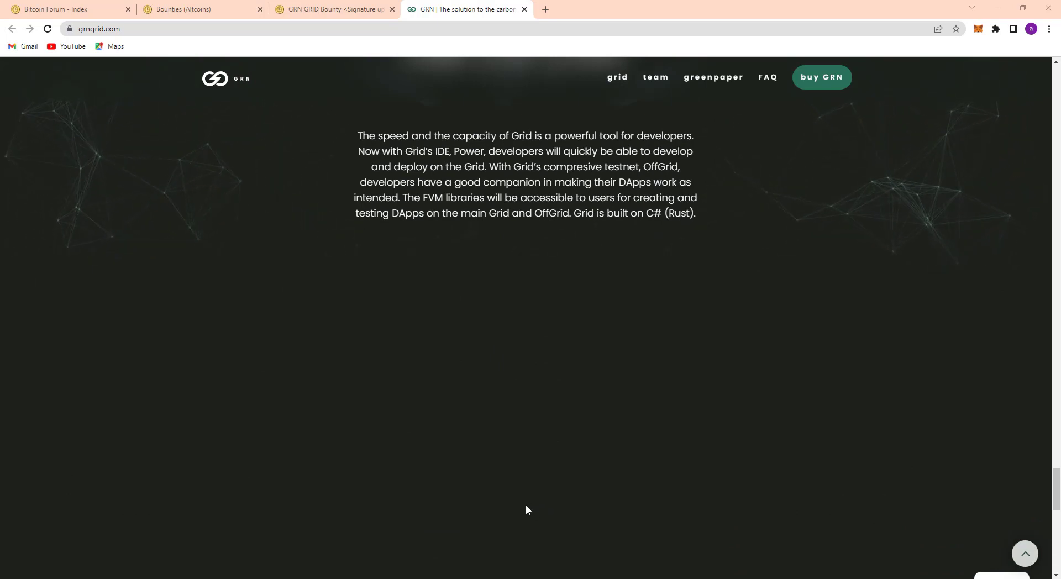
pyautogui.moveTo(508, 501)
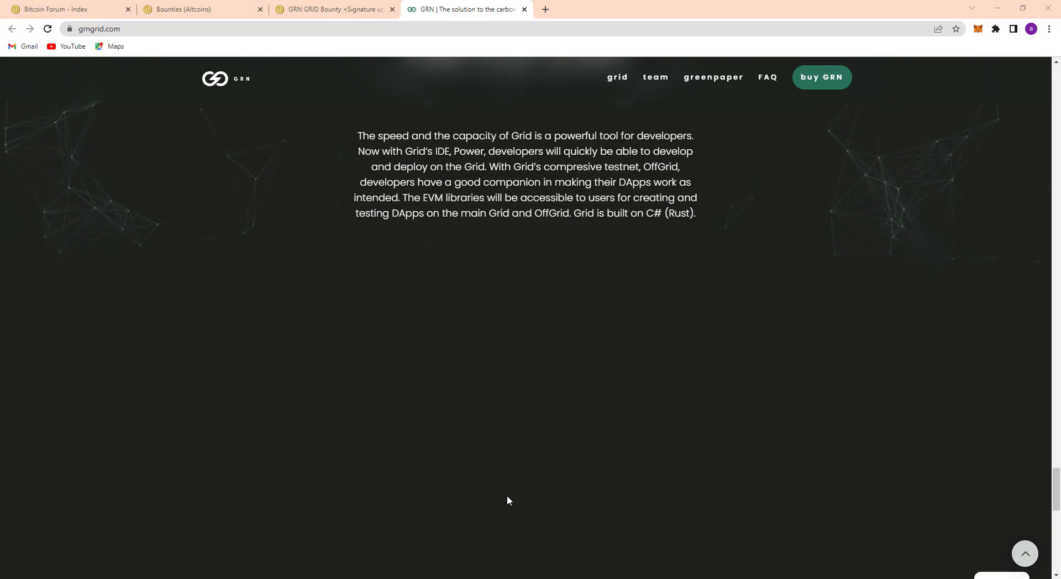